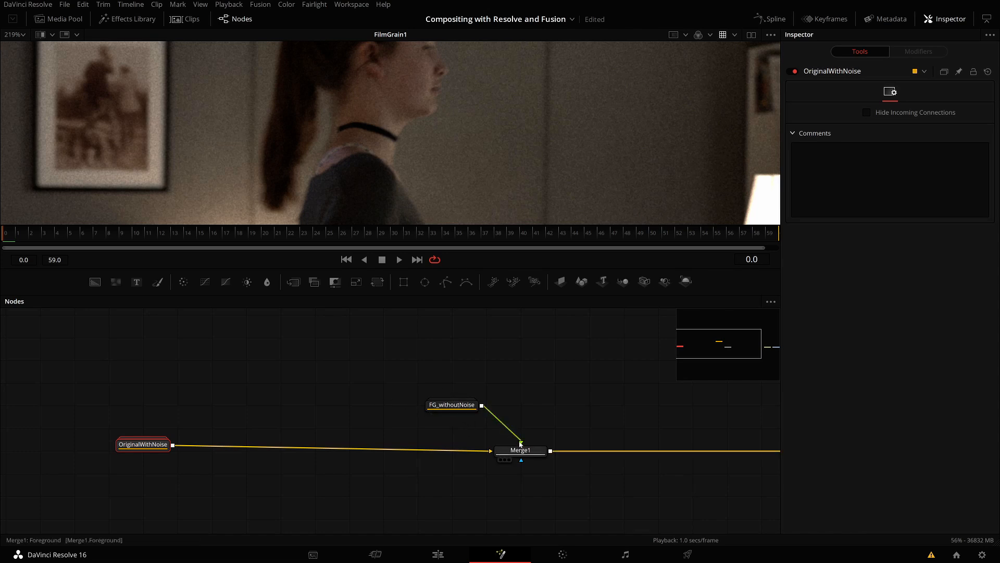
# View Merge1 in the viewer and move the FG_withoutNoise node higher
pyautogui.click(519, 450)
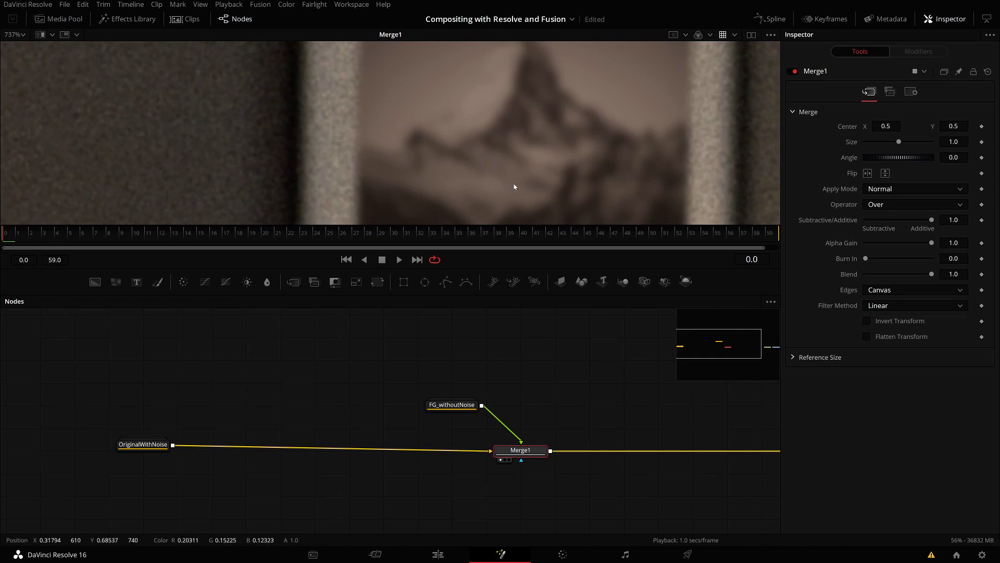
pyautogui.moveTo(472, 349)
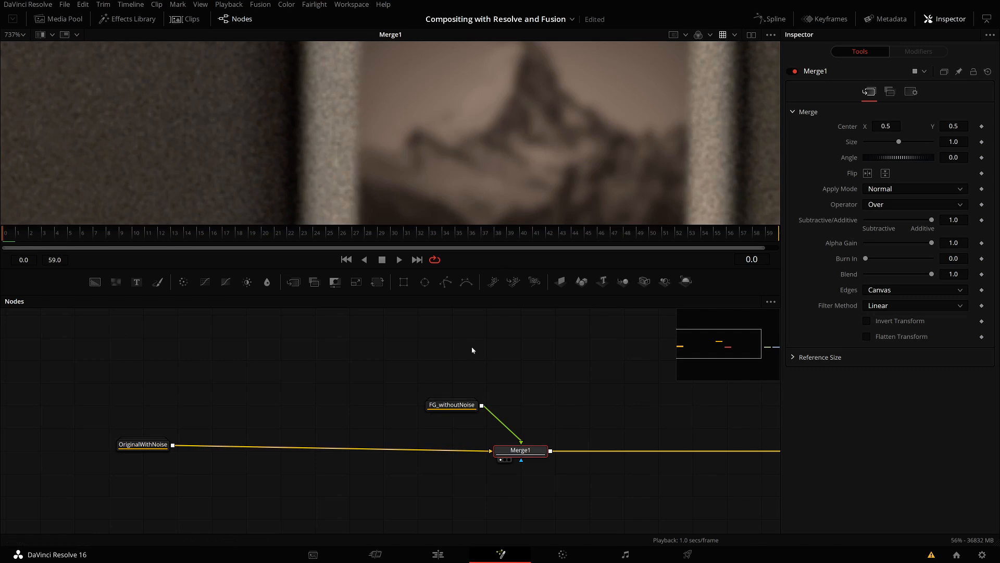
pyautogui.click(451, 404)
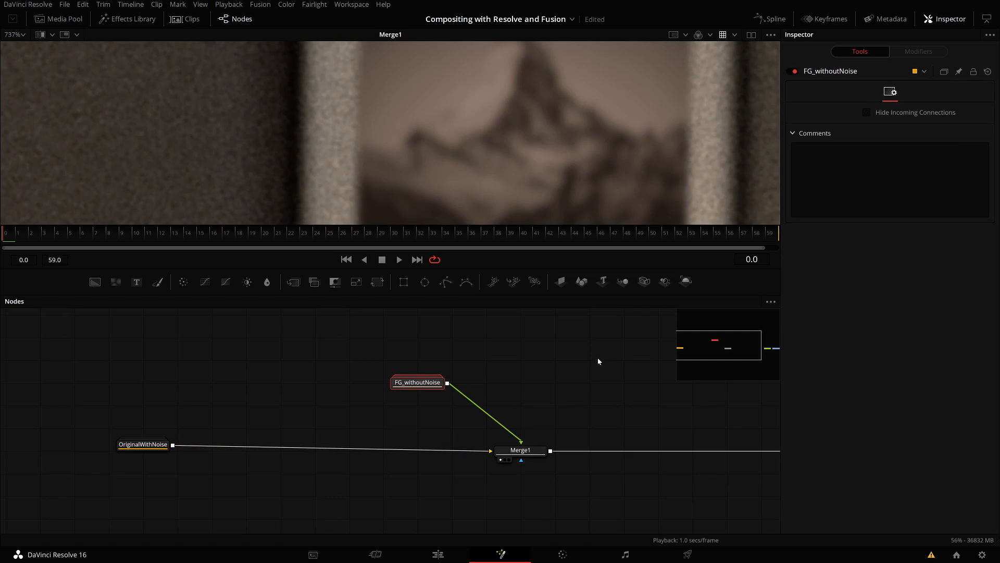
# Add a Film Grain node after FG_withoutNoise and nudge OriginalWithNoise down
pyautogui.write('film')
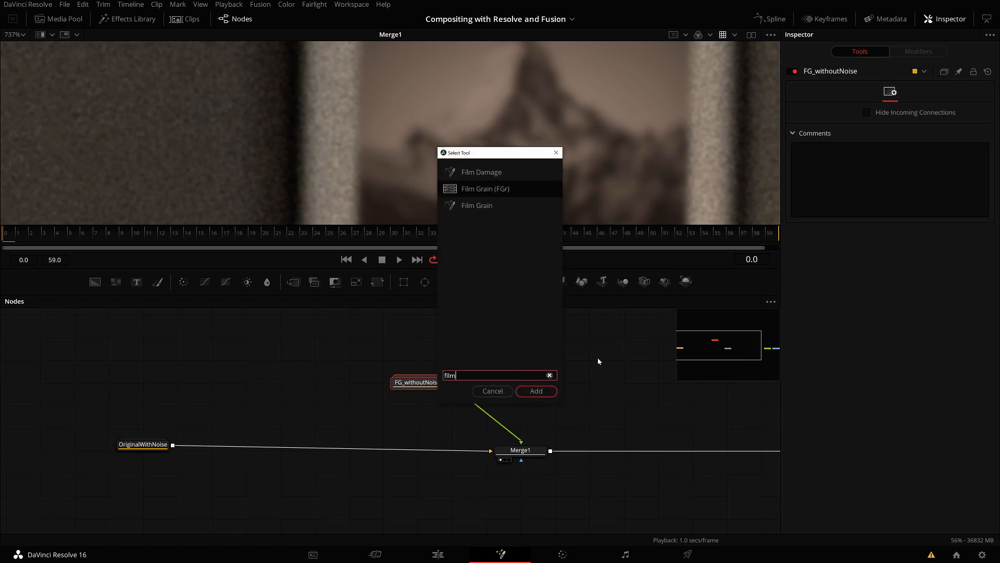
pyautogui.click(536, 391)
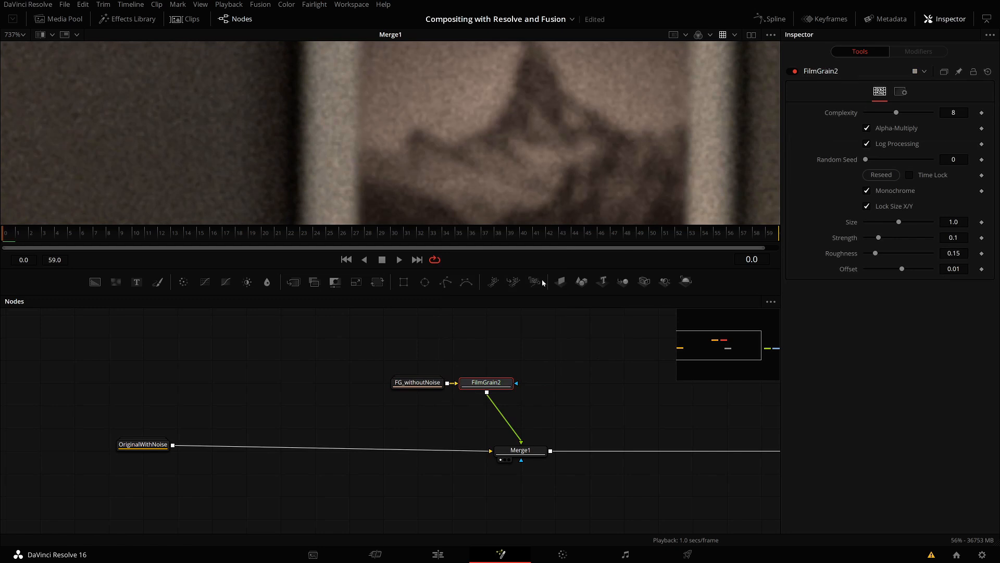
pyautogui.moveTo(296, 102)
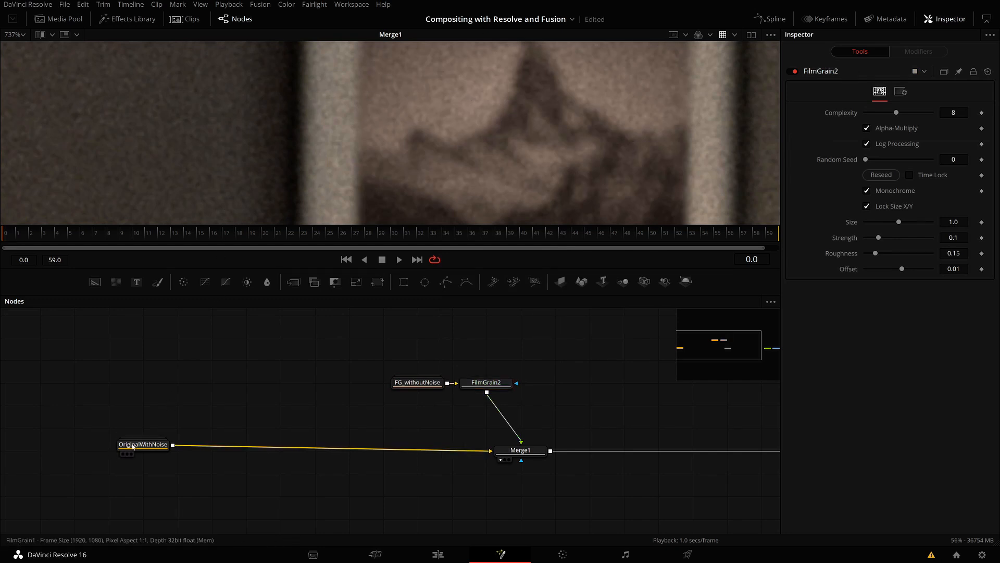
pyautogui.click(143, 444)
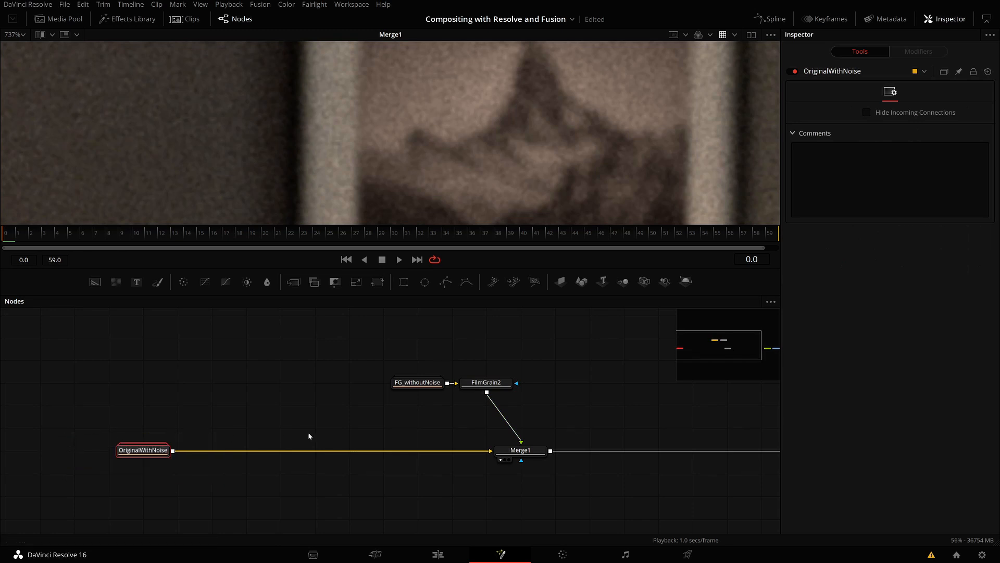
pyautogui.moveTo(343, 422)
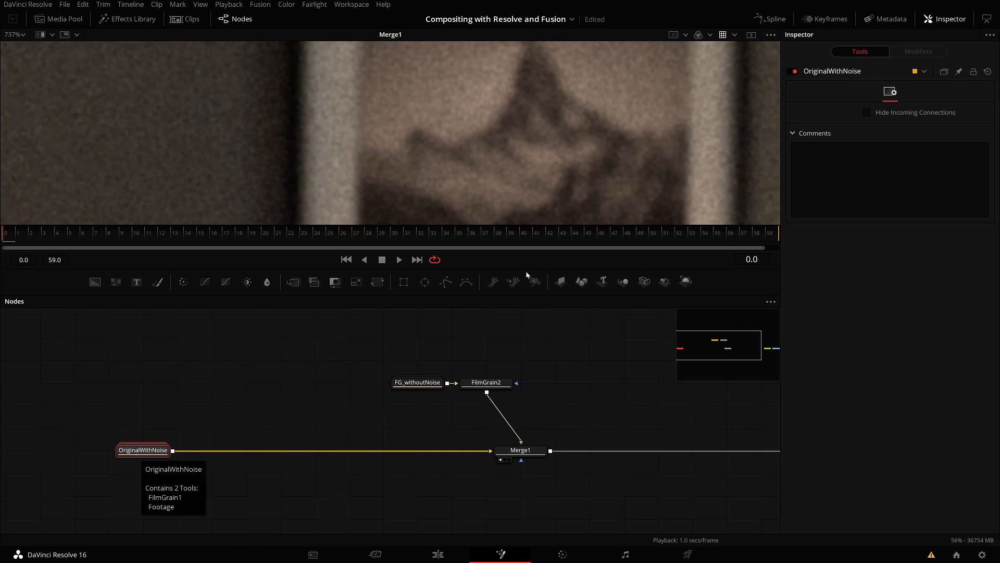
pyautogui.moveTo(424, 381)
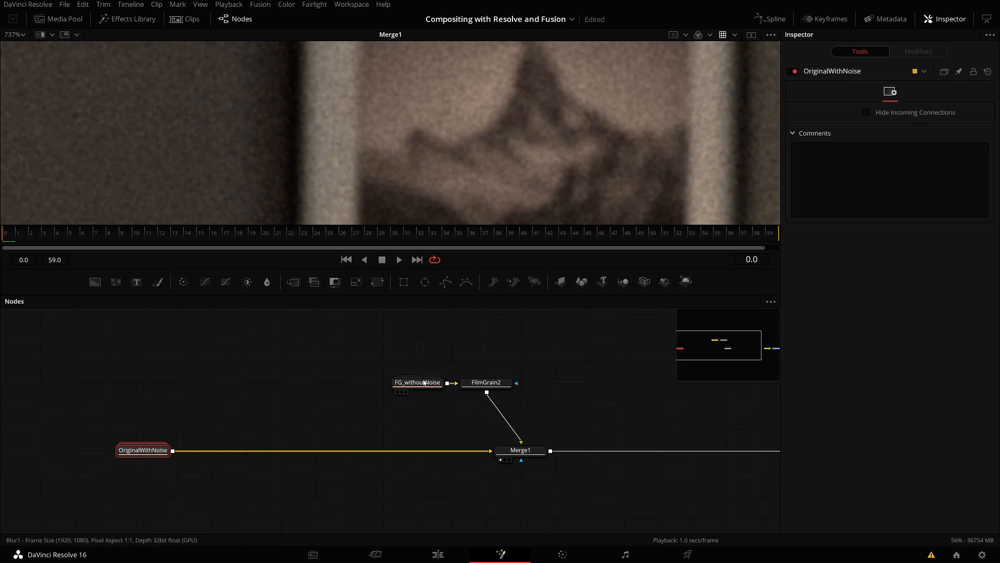
pyautogui.moveTo(318, 133)
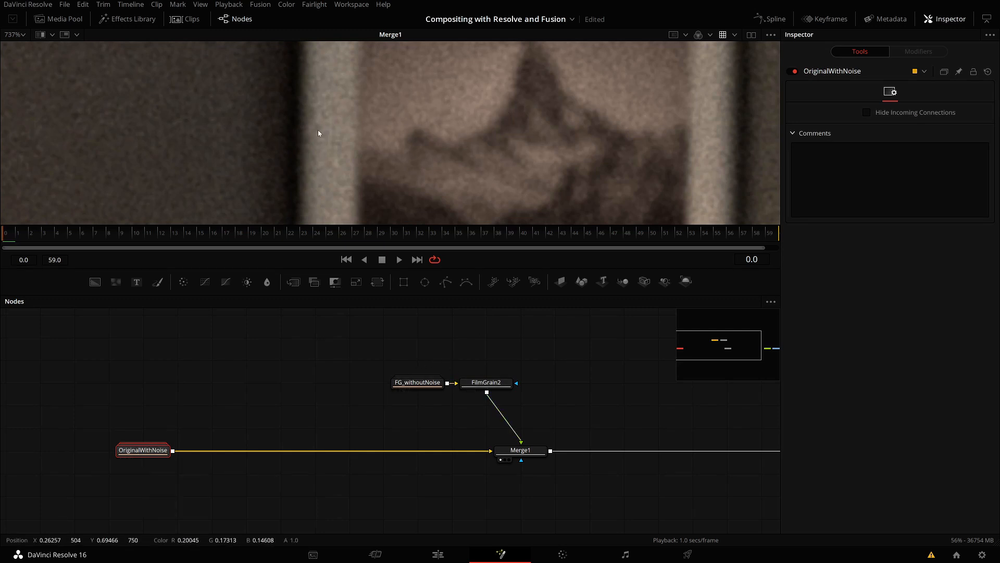
# Place FilmGrain2 after Merge1, mask it with FG_withoutNoise, and view its result
pyautogui.click(486, 382)
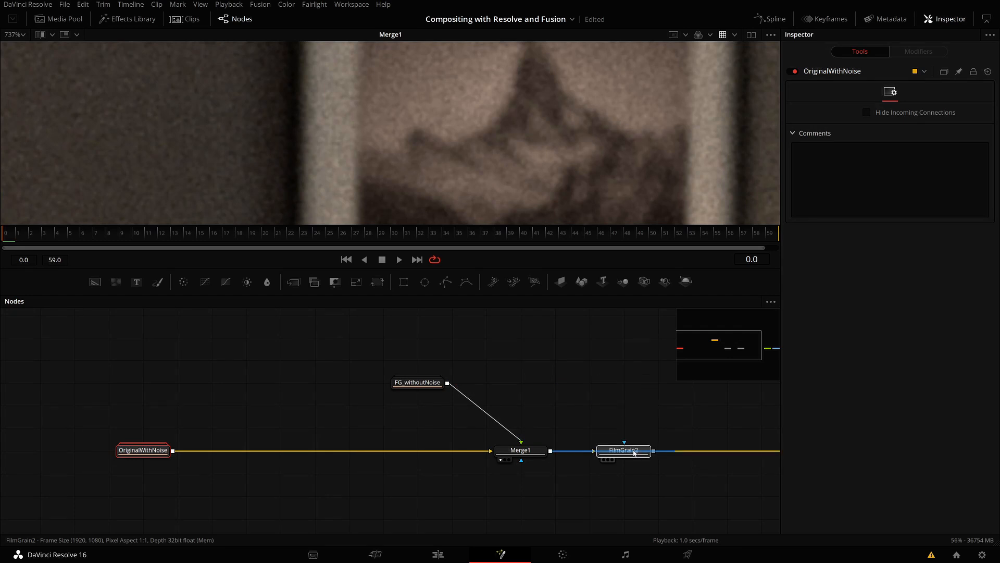
pyautogui.click(624, 450)
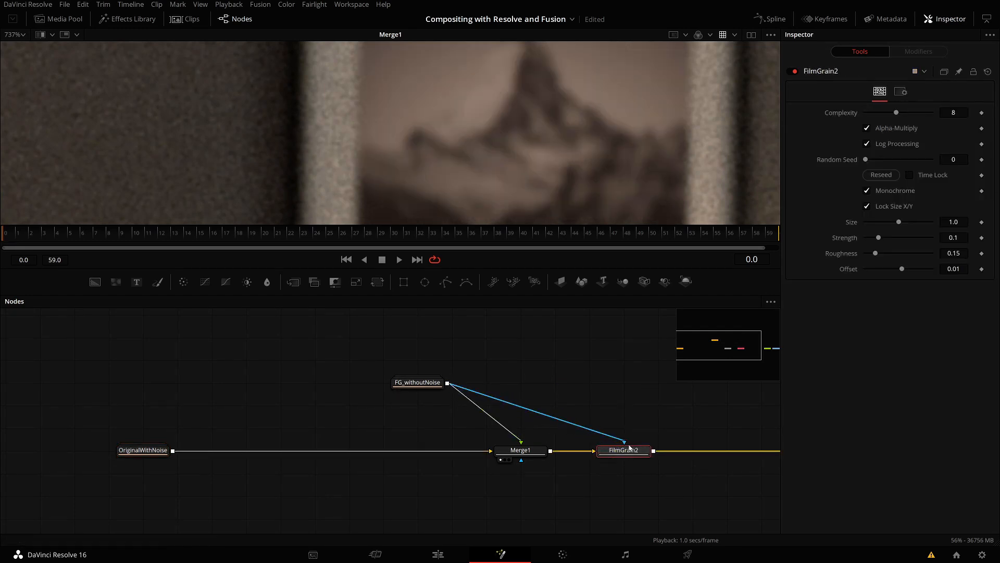
pyautogui.click(623, 450)
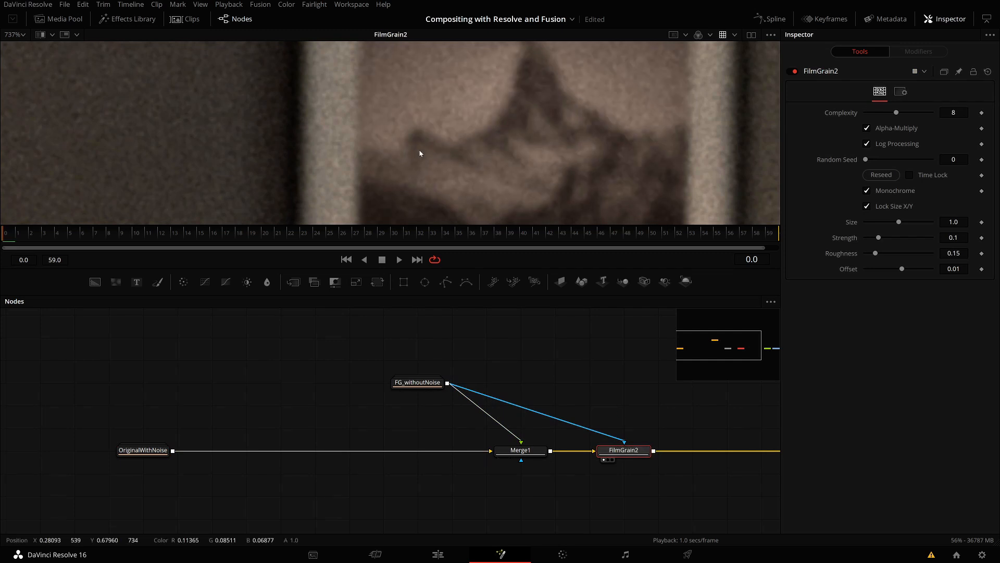
pyautogui.moveTo(366, 365)
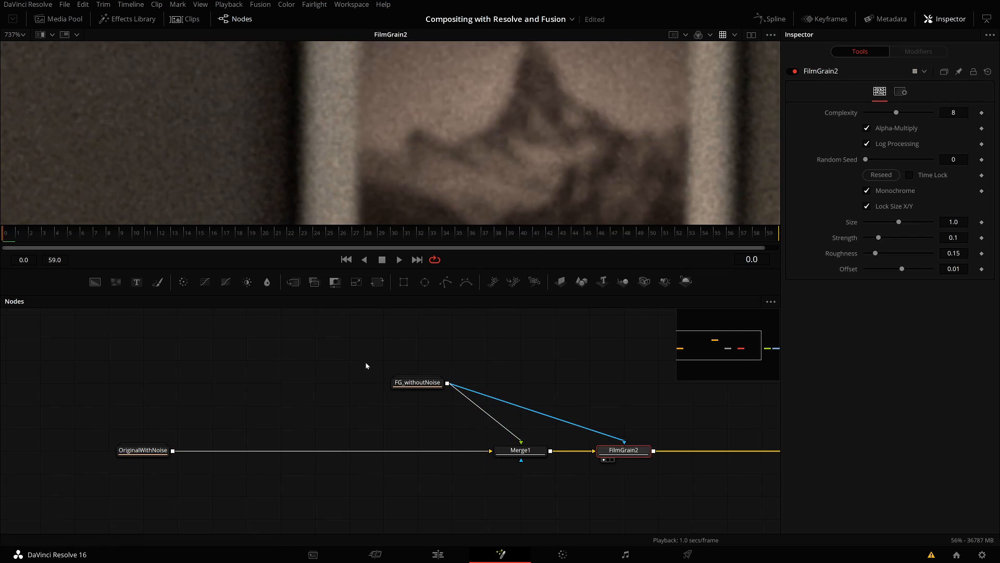
pyautogui.moveTo(461, 433)
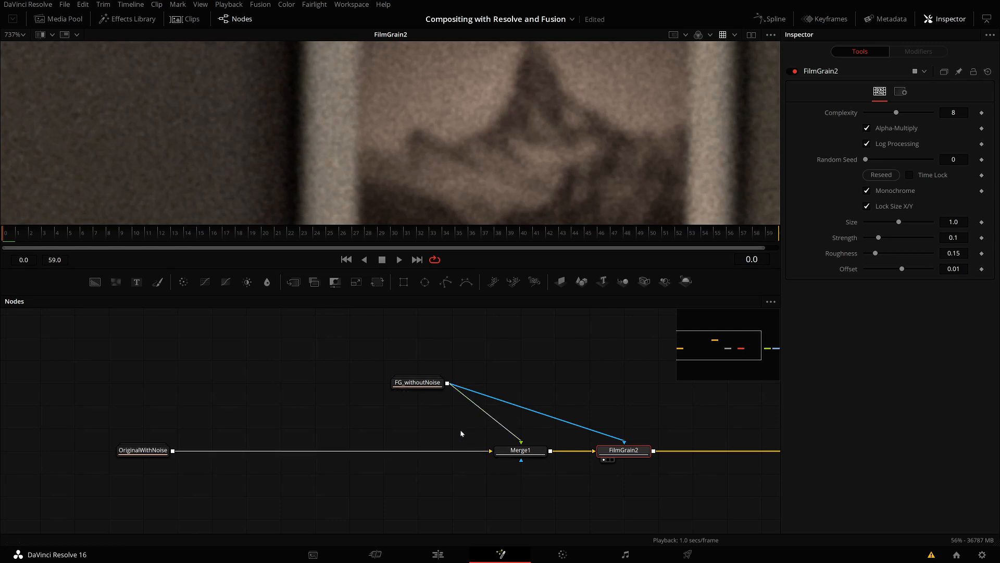
pyautogui.click(142, 450)
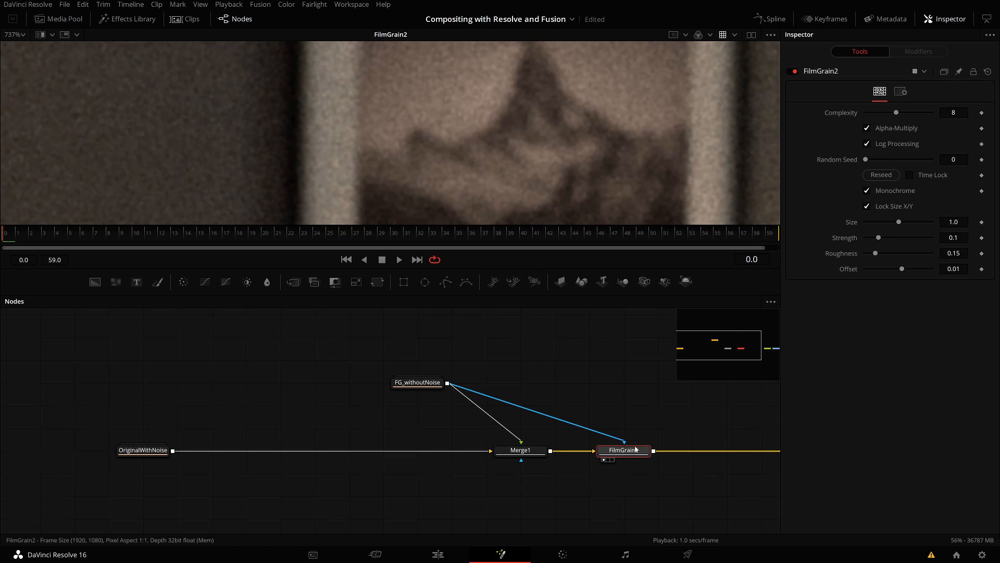
pyautogui.moveTo(632, 438)
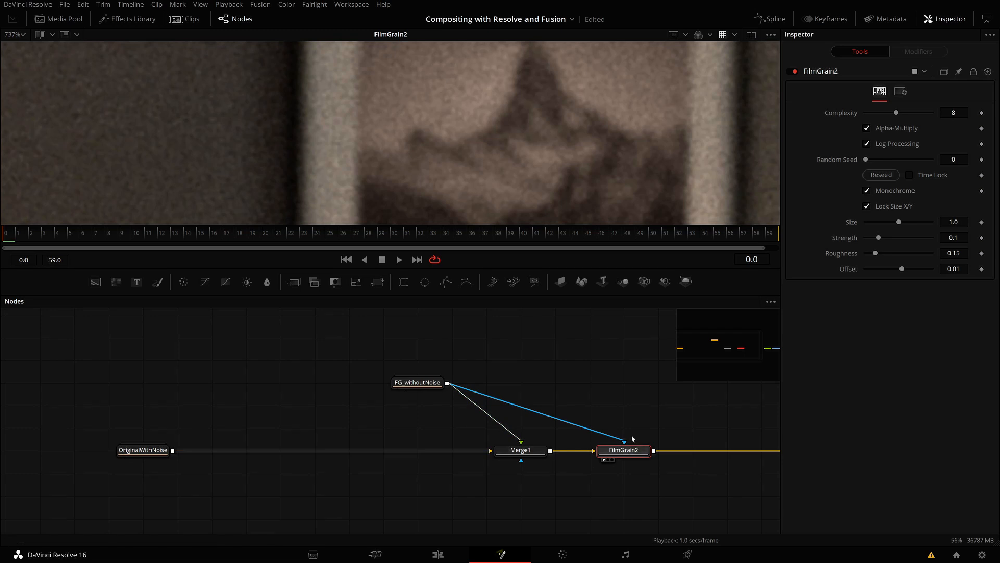
pyautogui.moveTo(678, 463)
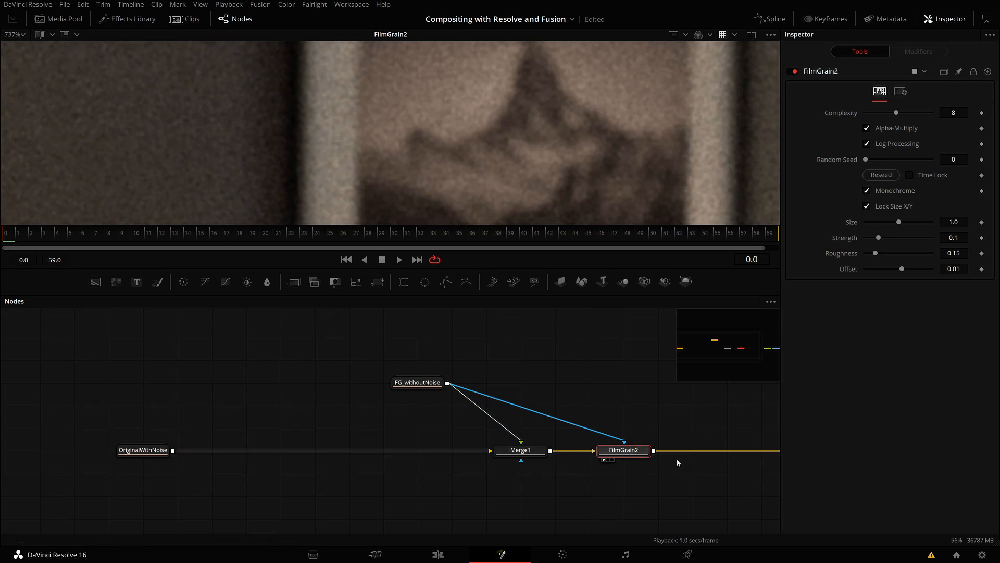
pyautogui.moveTo(403, 165)
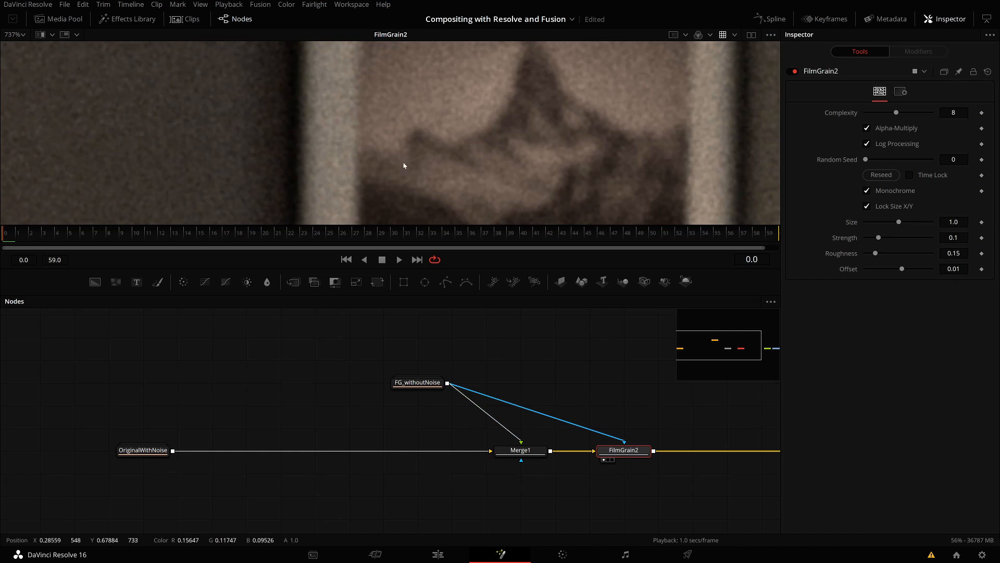
pyautogui.moveTo(356, 281)
pyautogui.write('DenoisedFootage')
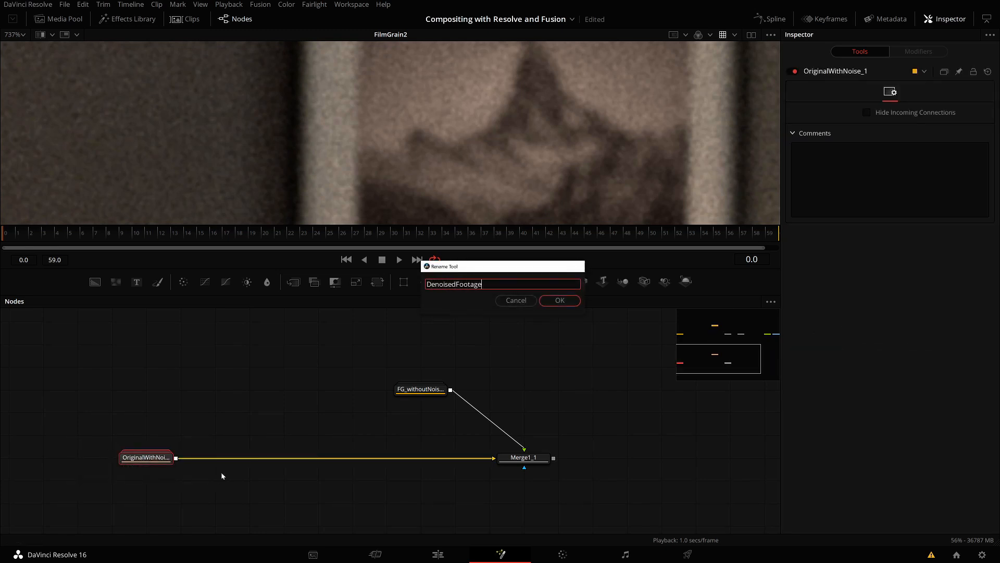
# Rename OriginalWithNoise_1 to DenoisedFootage, then select FG_withoutNoise_1 and Merge1_1
pyautogui.click(559, 300)
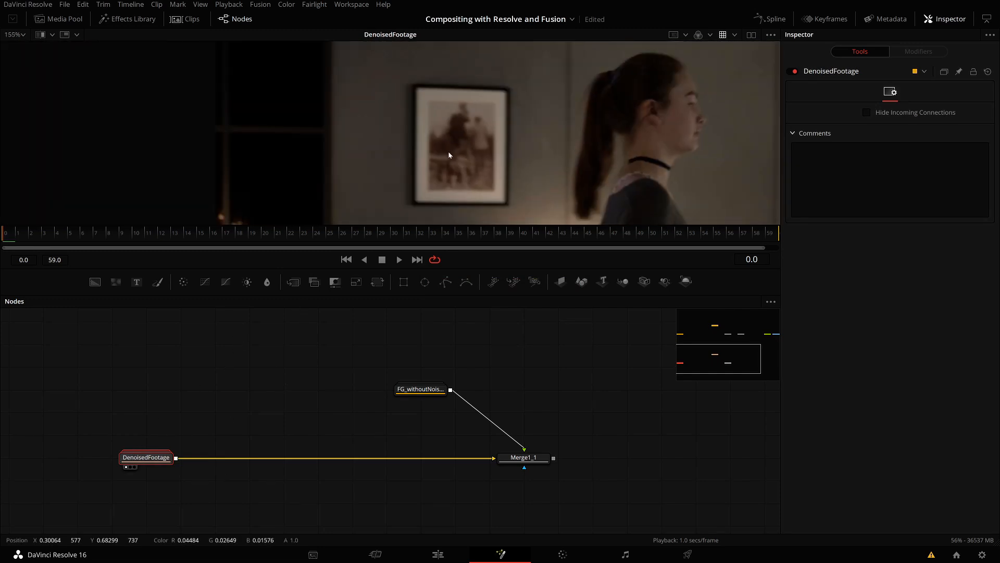
pyautogui.moveTo(459, 154)
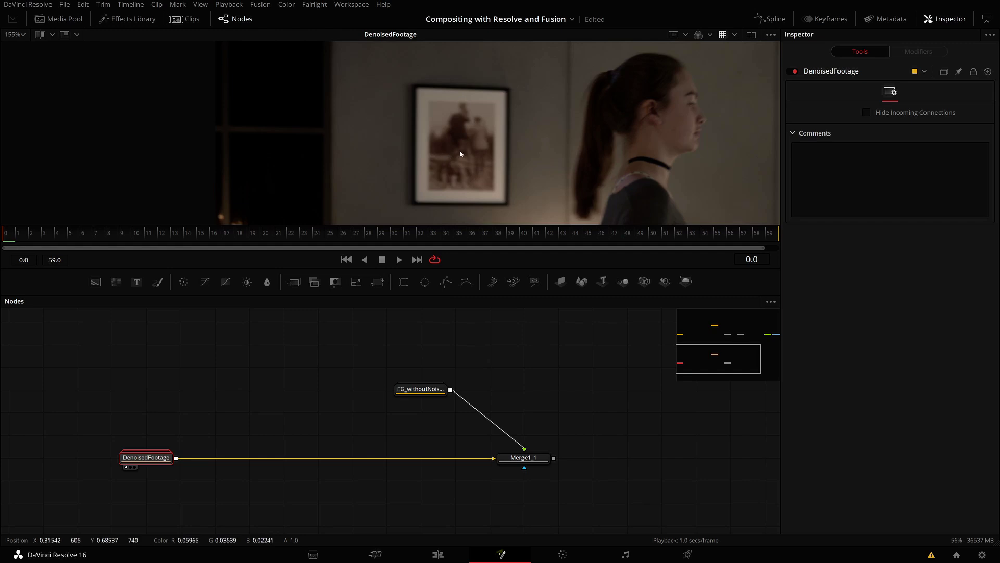
pyautogui.moveTo(334, 281)
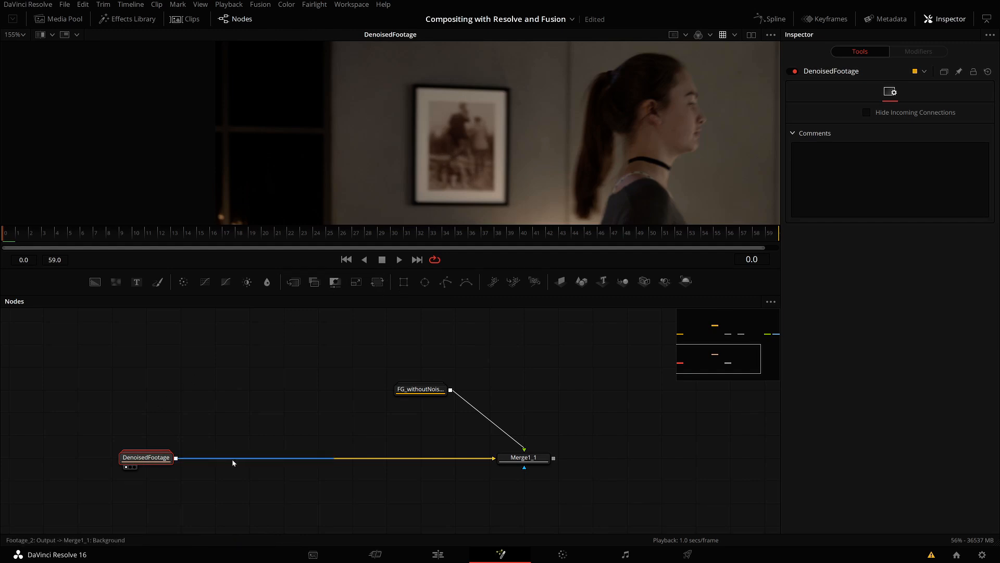
pyautogui.click(420, 389)
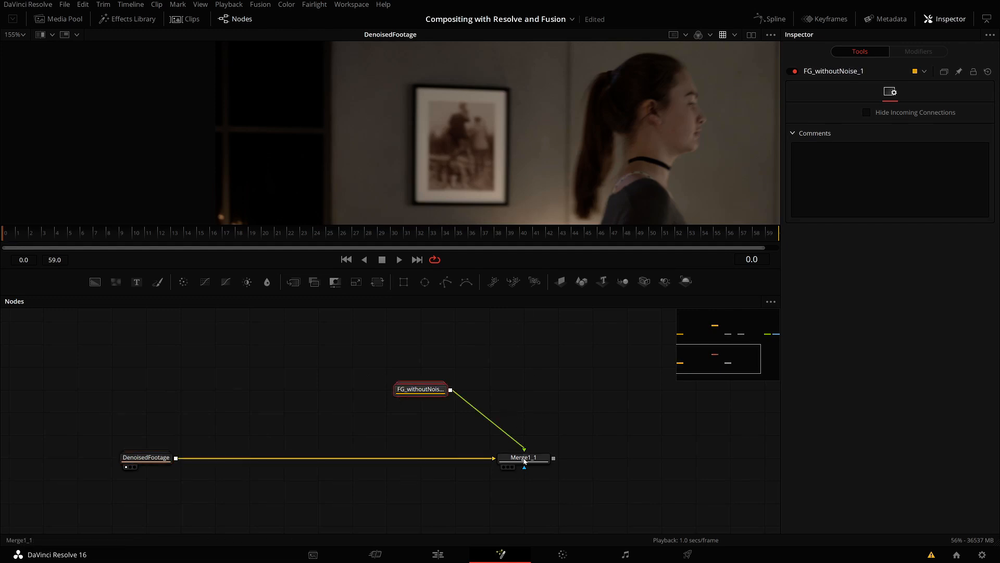
pyautogui.click(523, 457)
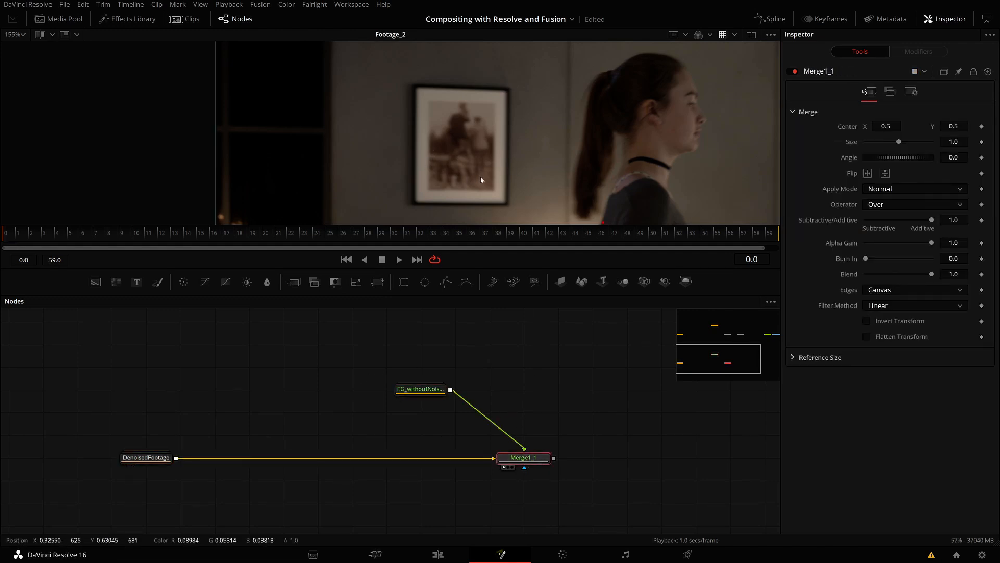
# Add a FilmGrain1_1 node following Merge1_1 in the second tree
pyautogui.click(523, 458)
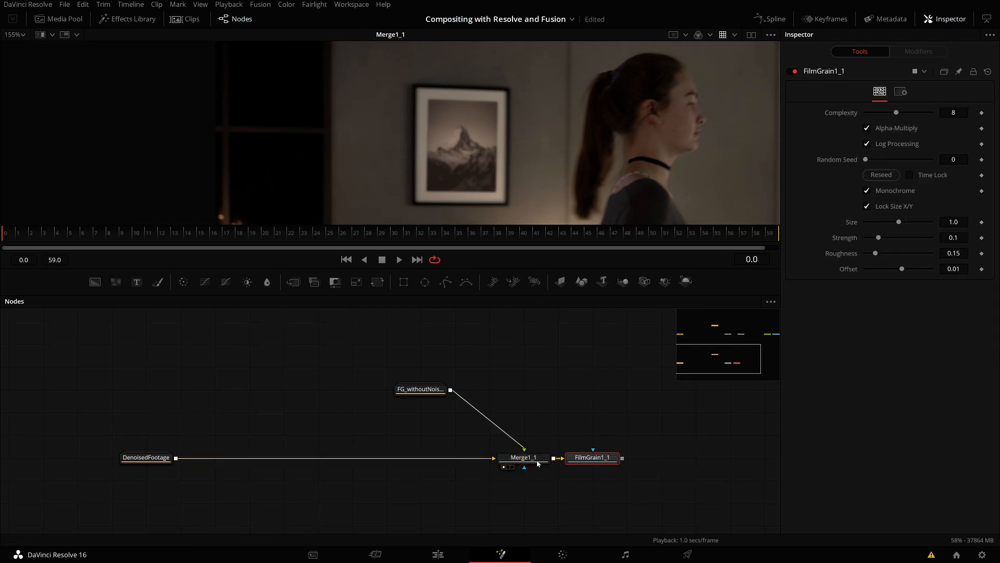
pyautogui.moveTo(523, 458)
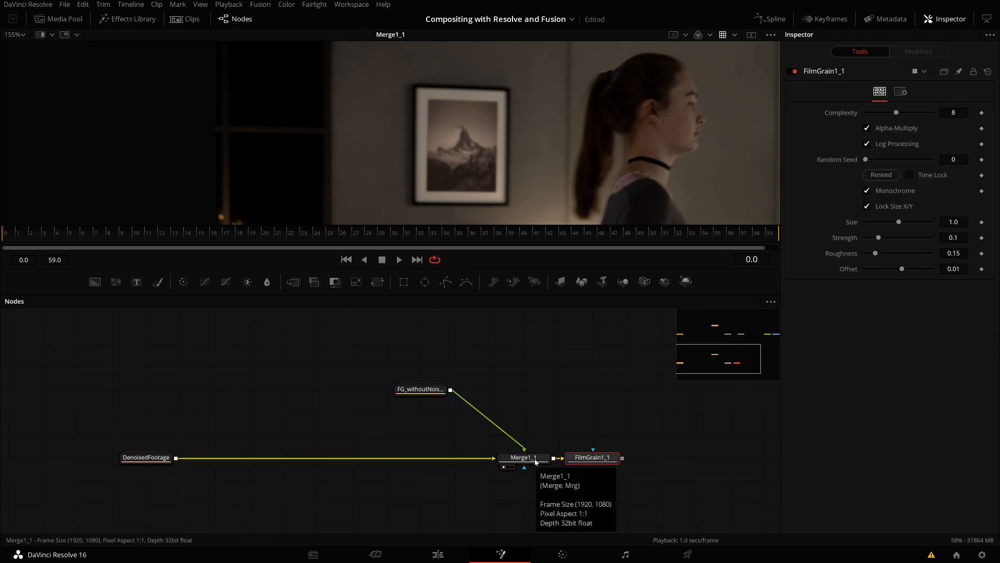